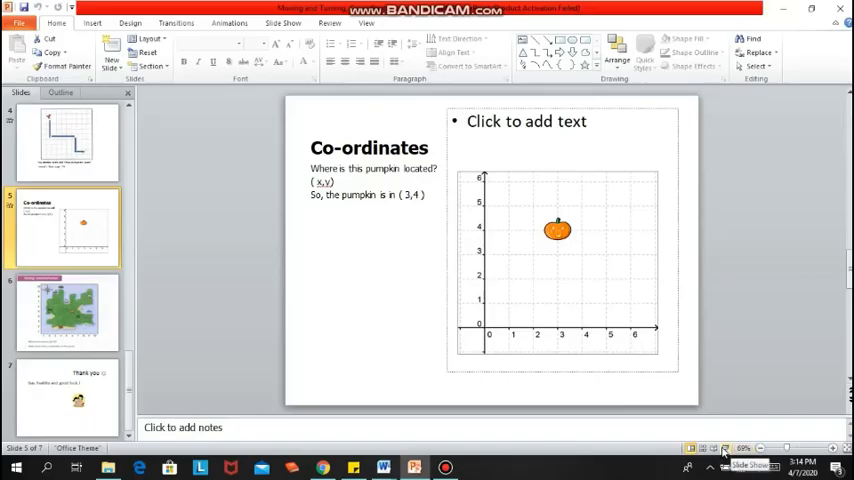
Step: Launch the full-screen slide show from the Co-ordinates pumpkin slide
click(725, 447)
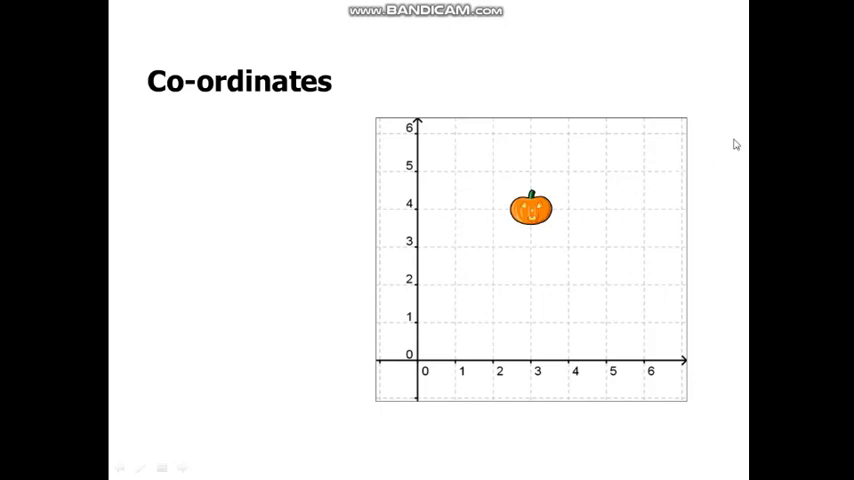
mouse_move(793, 92)
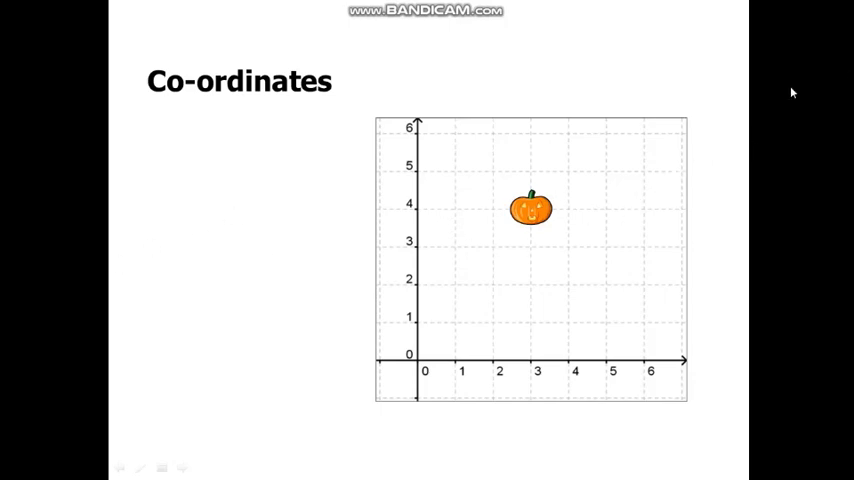
mouse_move(778, 99)
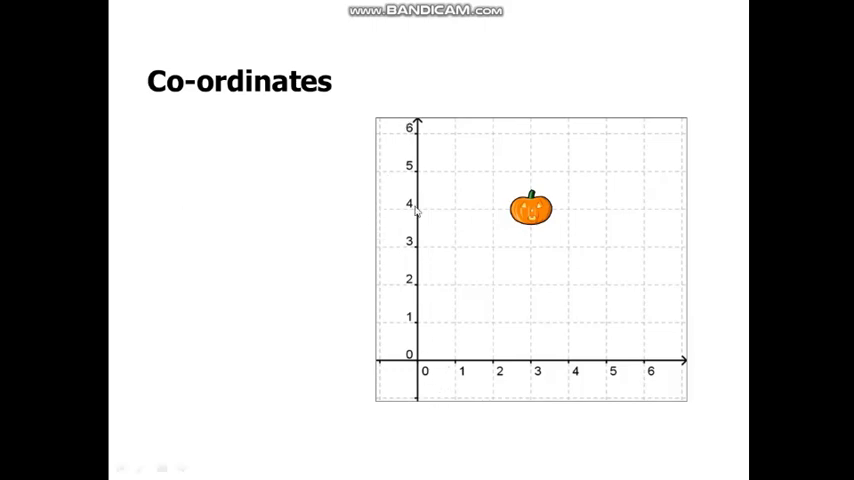
mouse_move(454, 108)
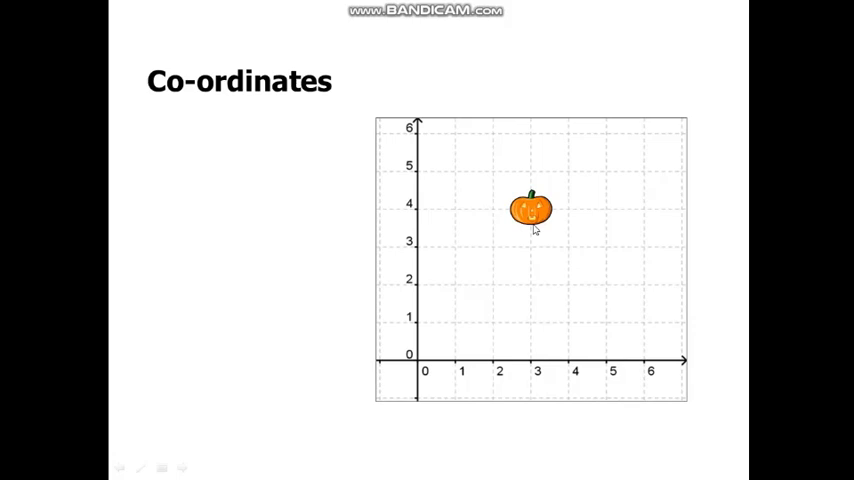
mouse_move(567, 317)
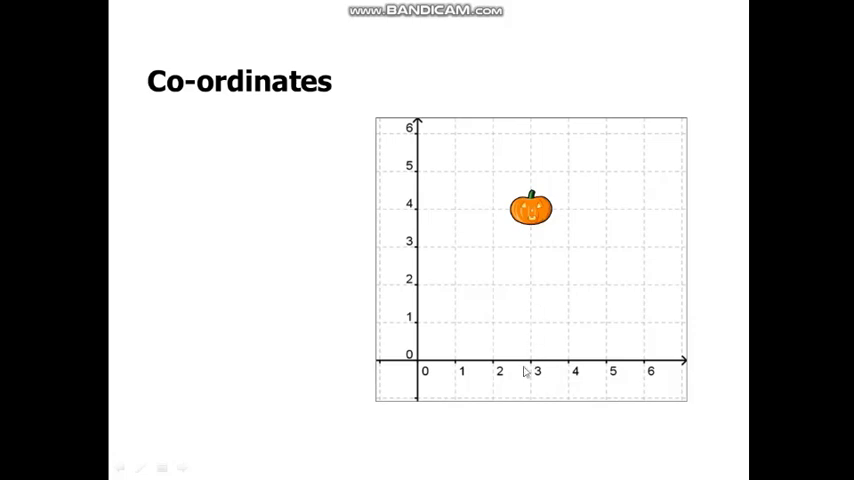
mouse_move(543, 389)
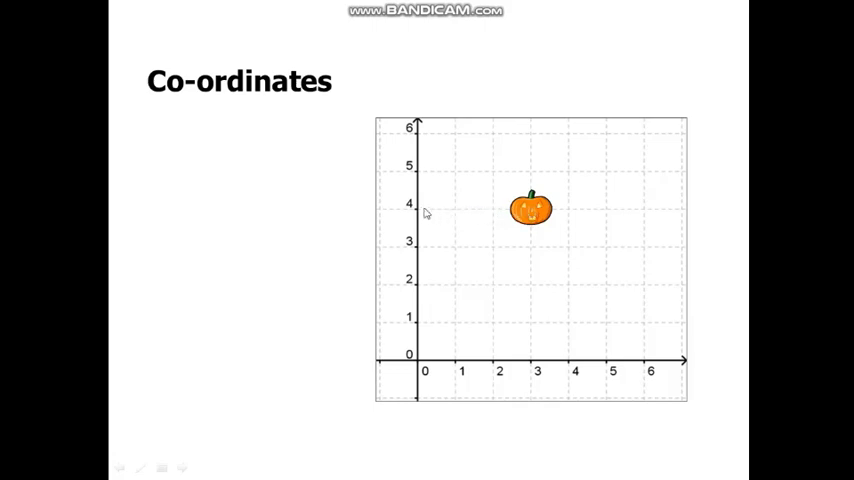
mouse_move(403, 204)
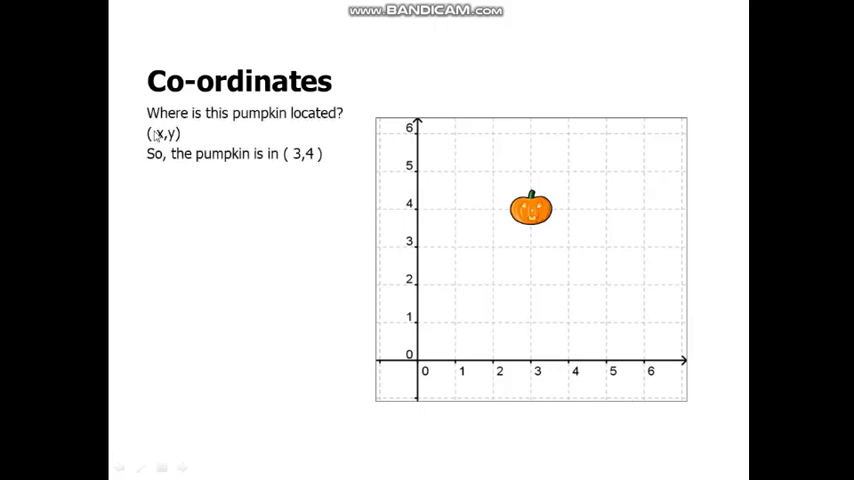
mouse_move(183, 171)
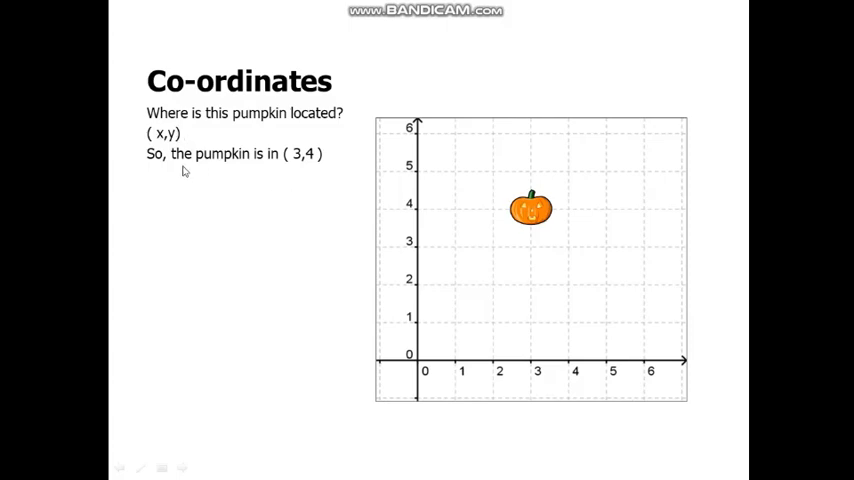
mouse_move(305, 169)
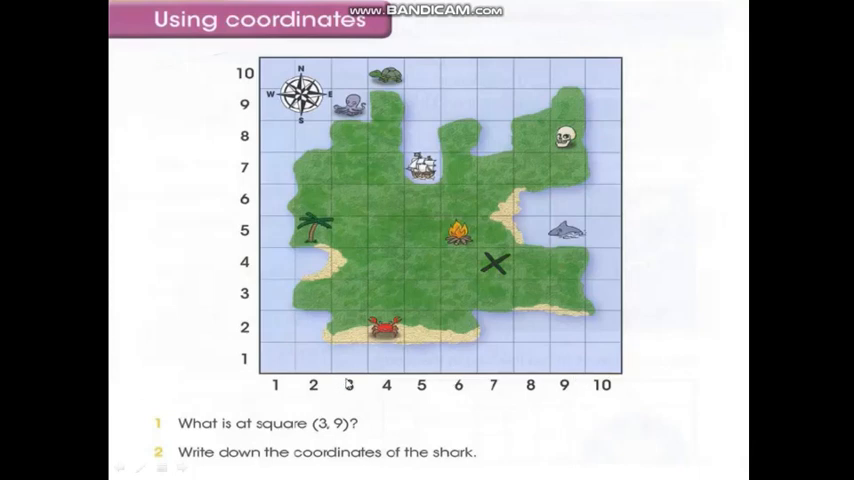
mouse_move(356, 398)
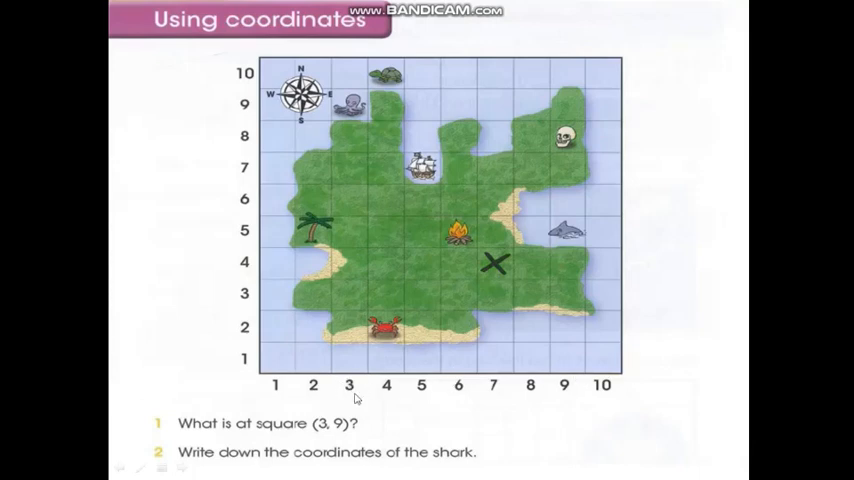
mouse_move(265, 120)
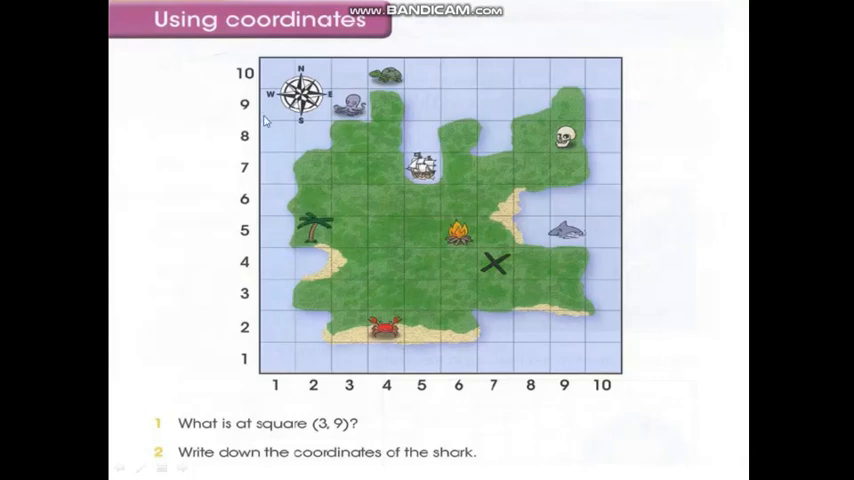
mouse_move(255, 124)
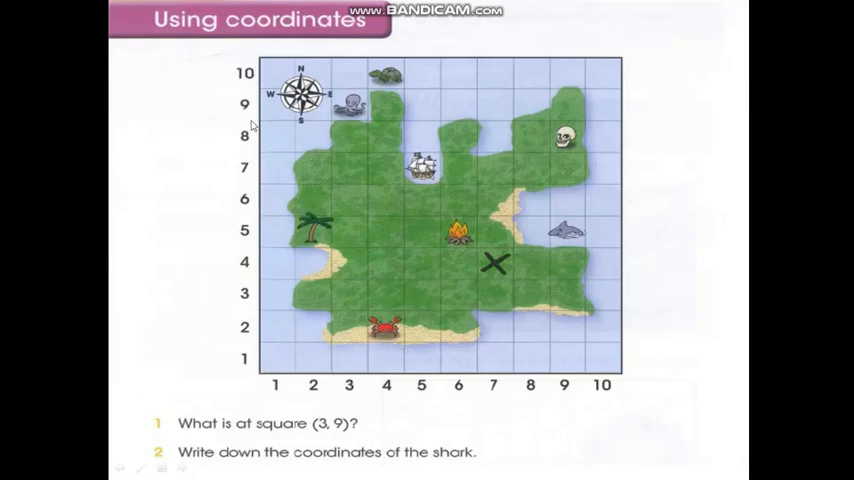
mouse_move(257, 107)
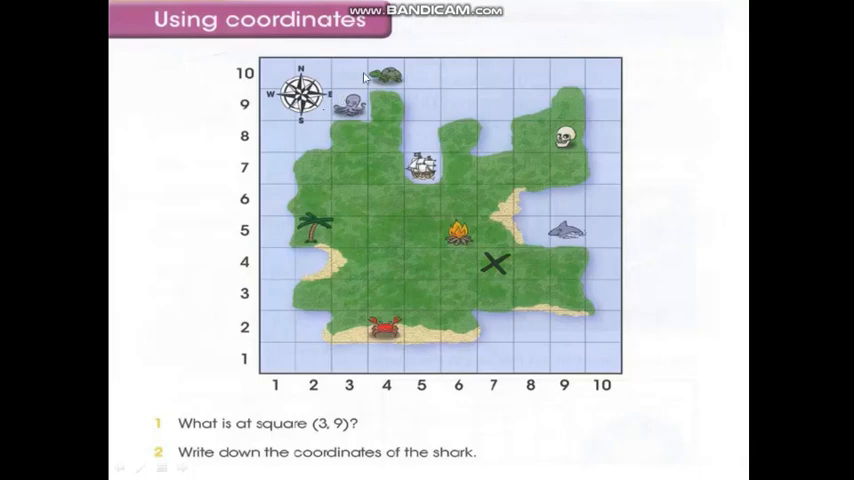
mouse_move(350, 84)
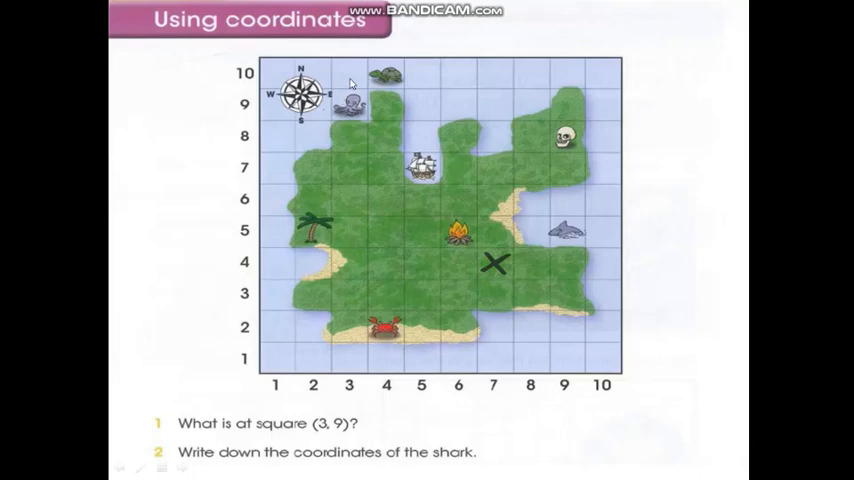
mouse_move(198, 475)
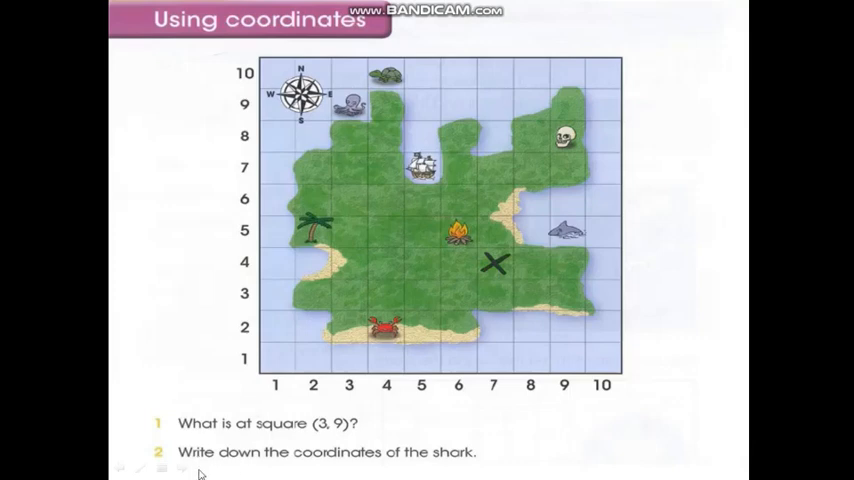
mouse_move(388, 476)
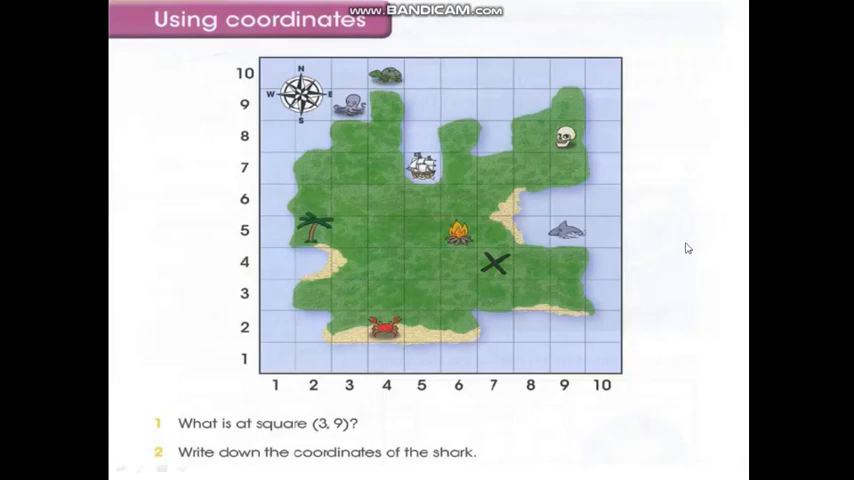
mouse_move(578, 218)
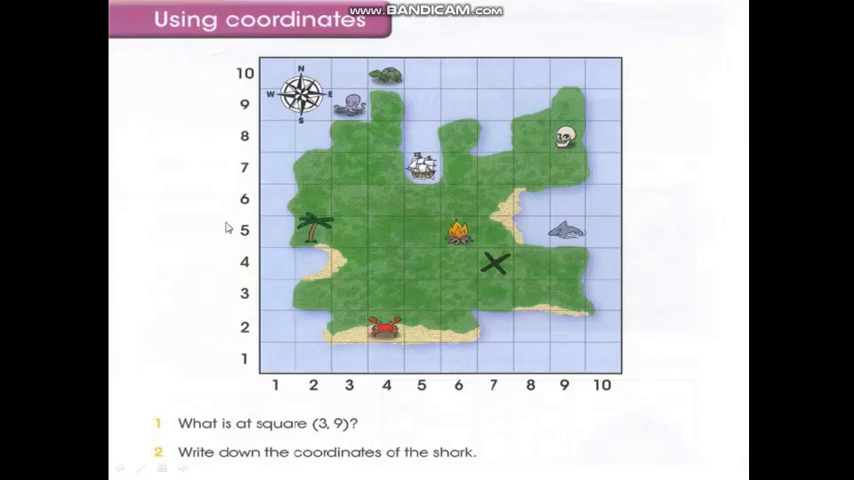
mouse_move(207, 476)
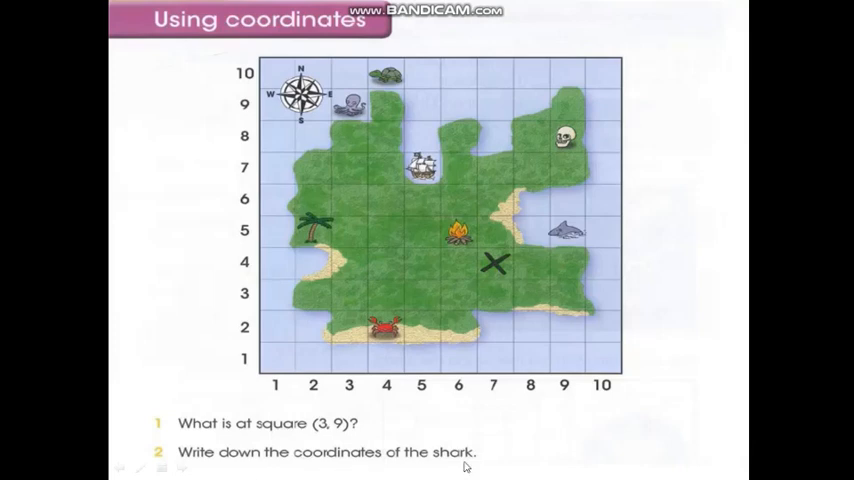
mouse_move(490, 456)
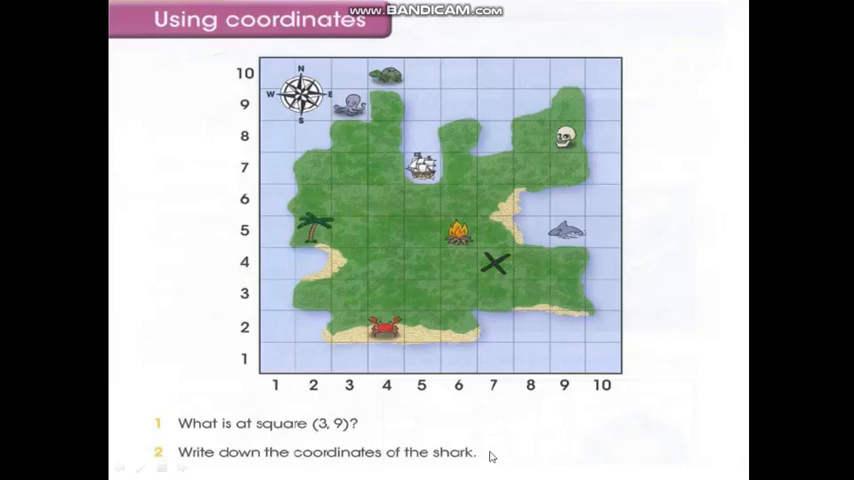
mouse_move(738, 239)
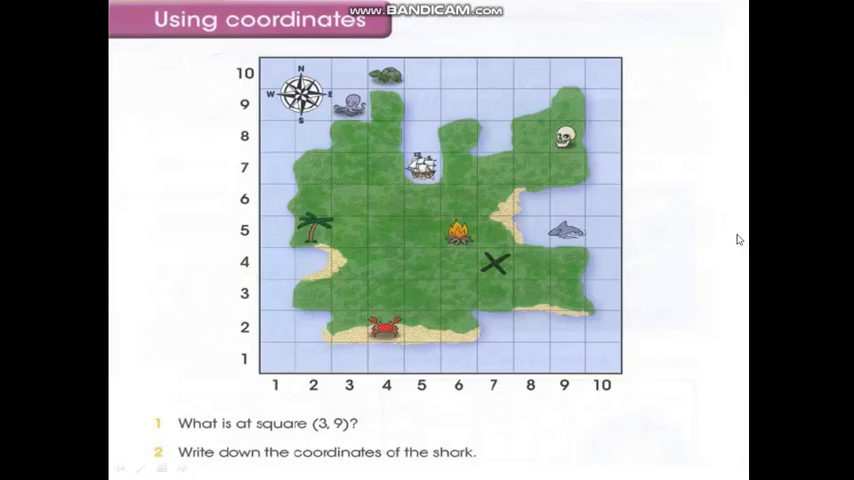